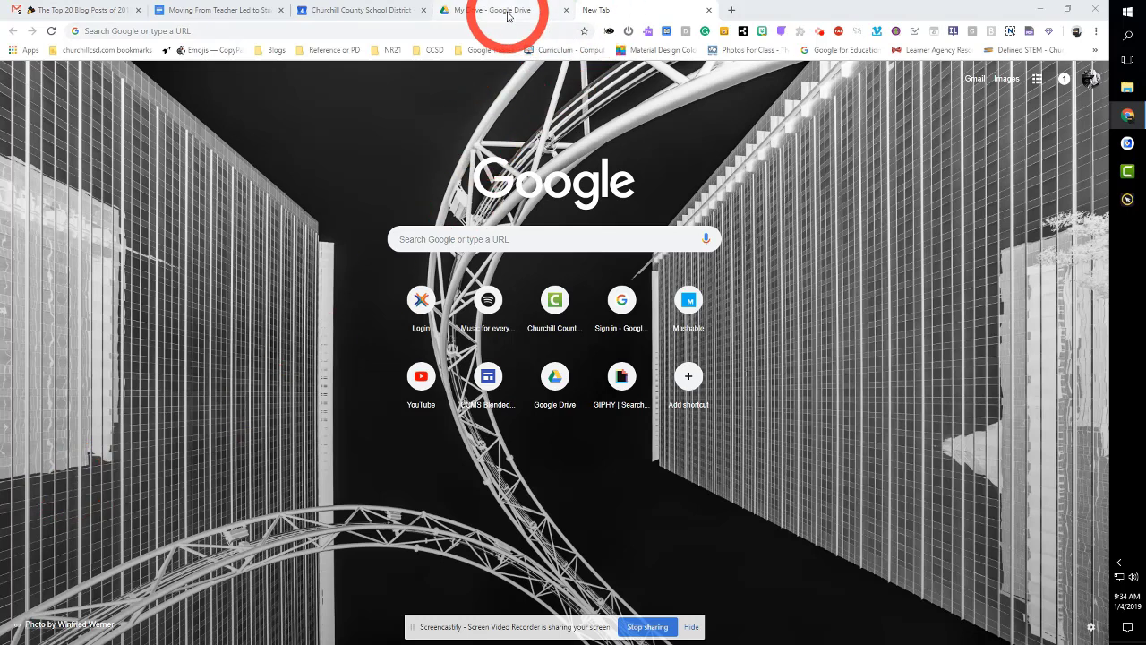
- Navigate the new tab to livescience.com via the omnibox suggestion
left_click(323, 30)
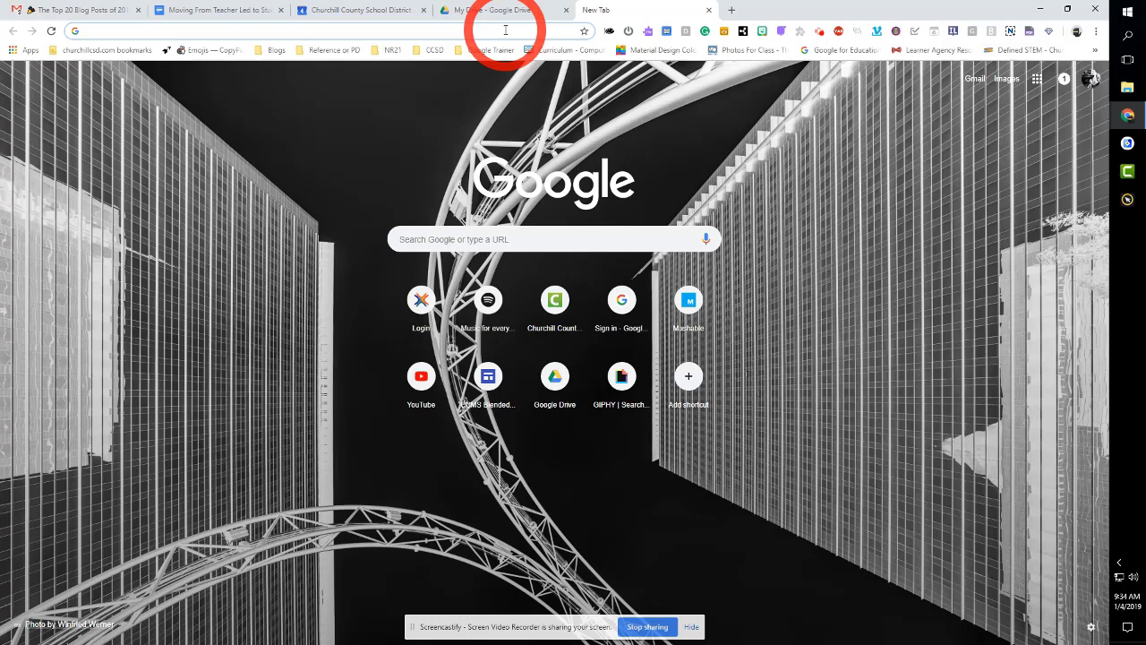
type("lifehacker.com")
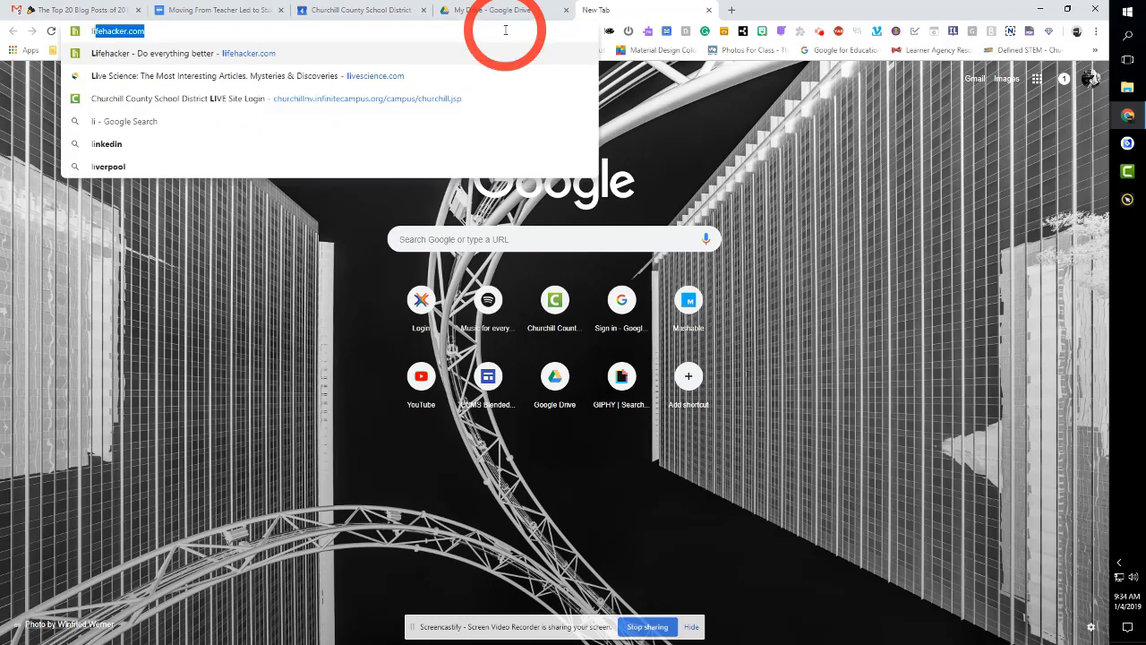
left_click(215, 75)
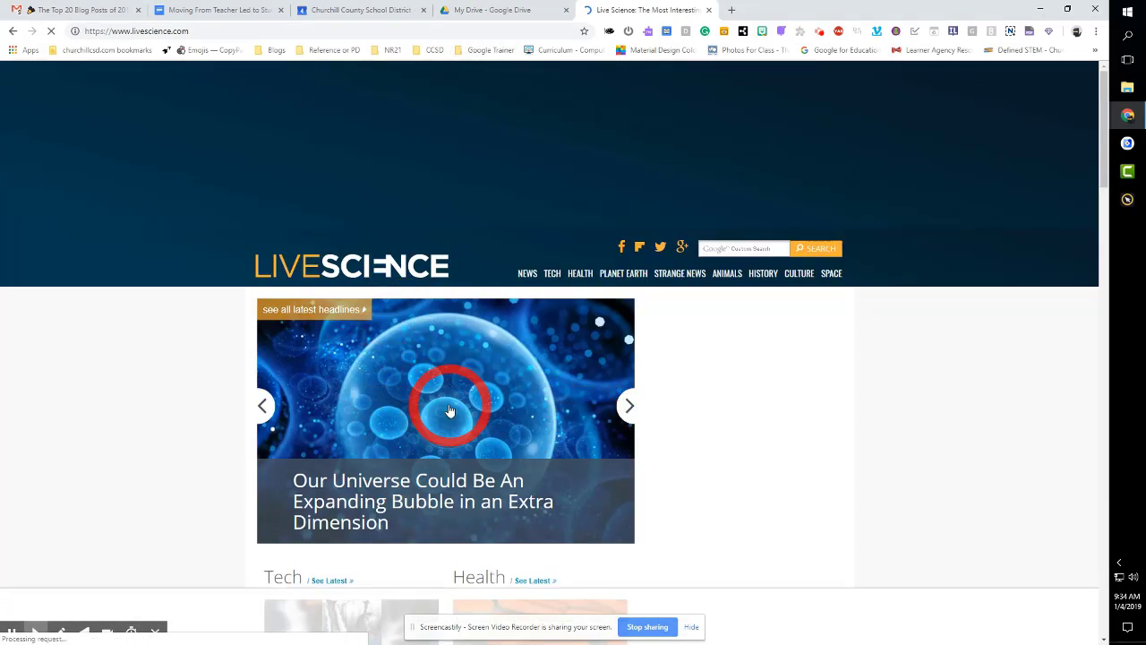
- Scroll the LiveScience homepage to locate the 'Will China's Moon Landing Launch a New Space Race?' headline
scroll("down", 3)
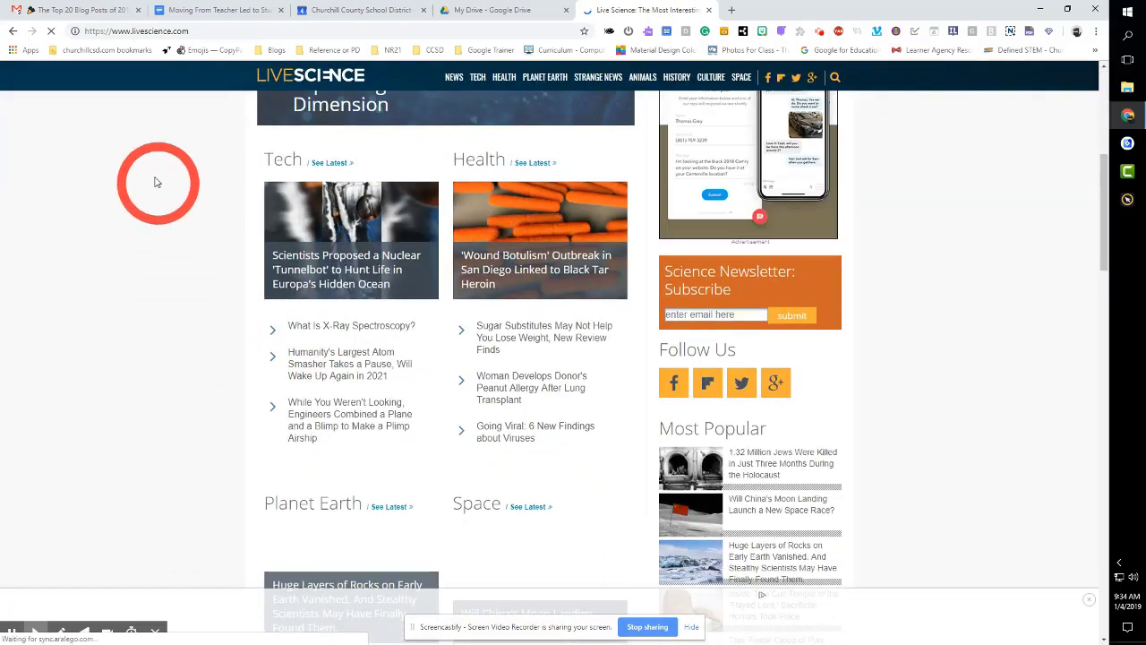
scroll("up", 3)
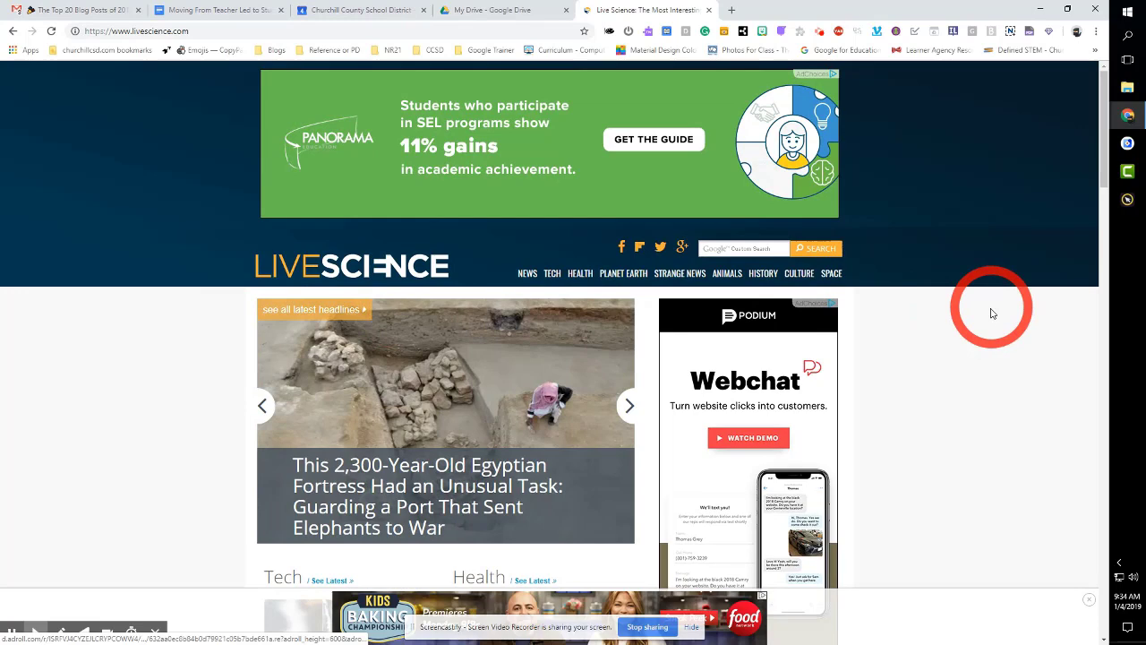
scroll("down", 3)
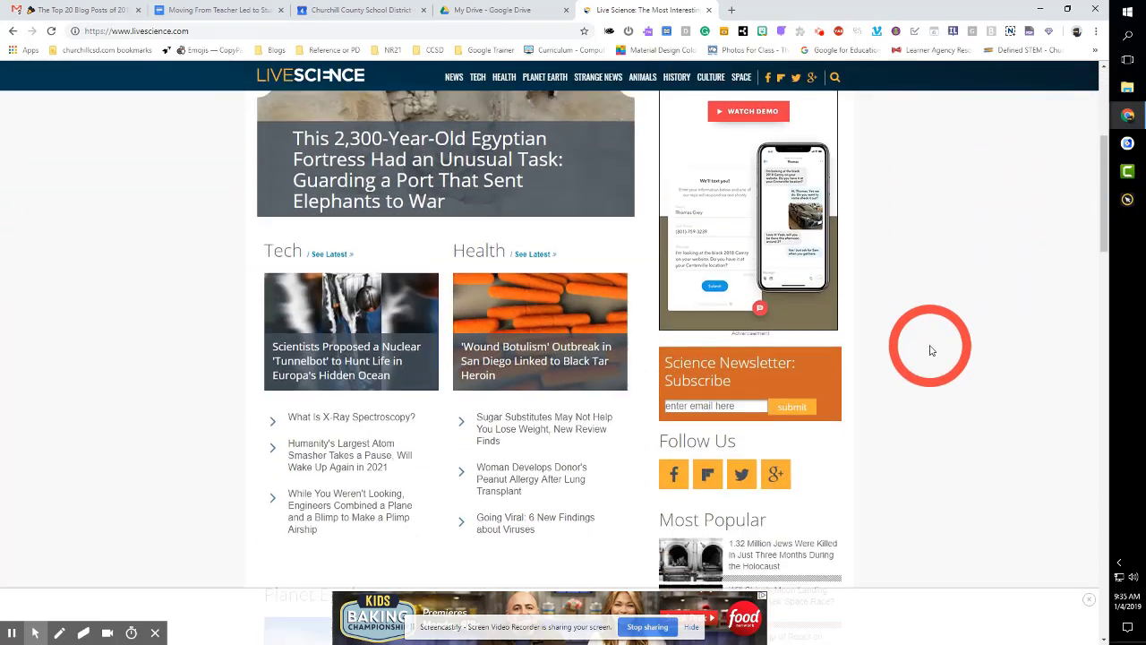
scroll("up", 3)
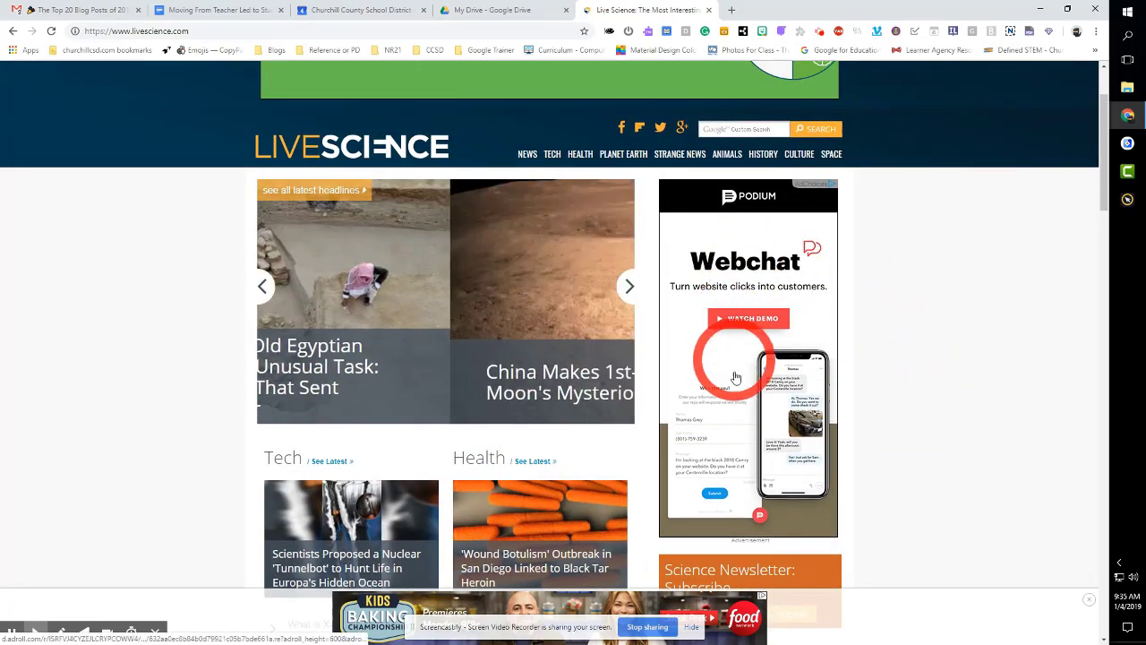
scroll("down", 3)
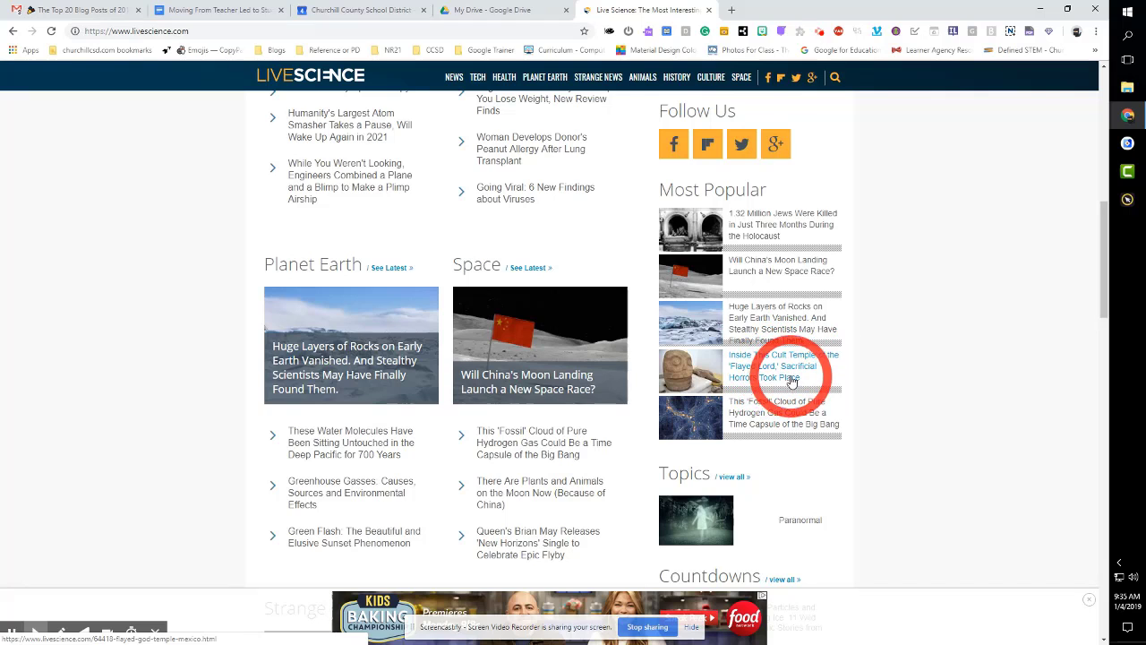
scroll("down", 3)
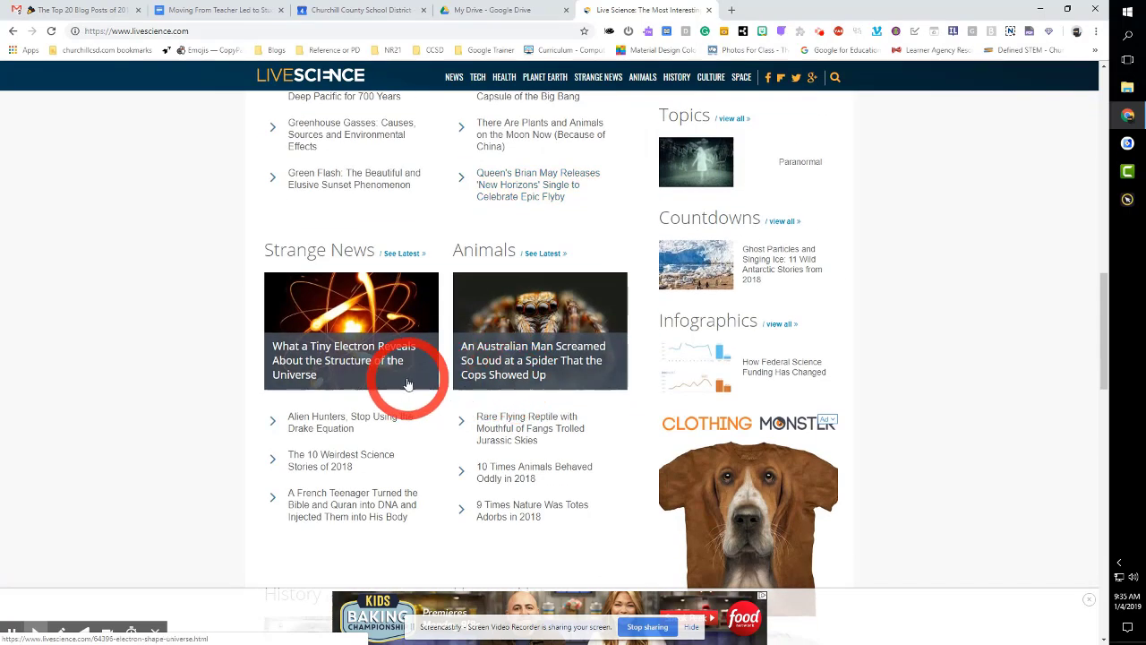
scroll("up", 3)
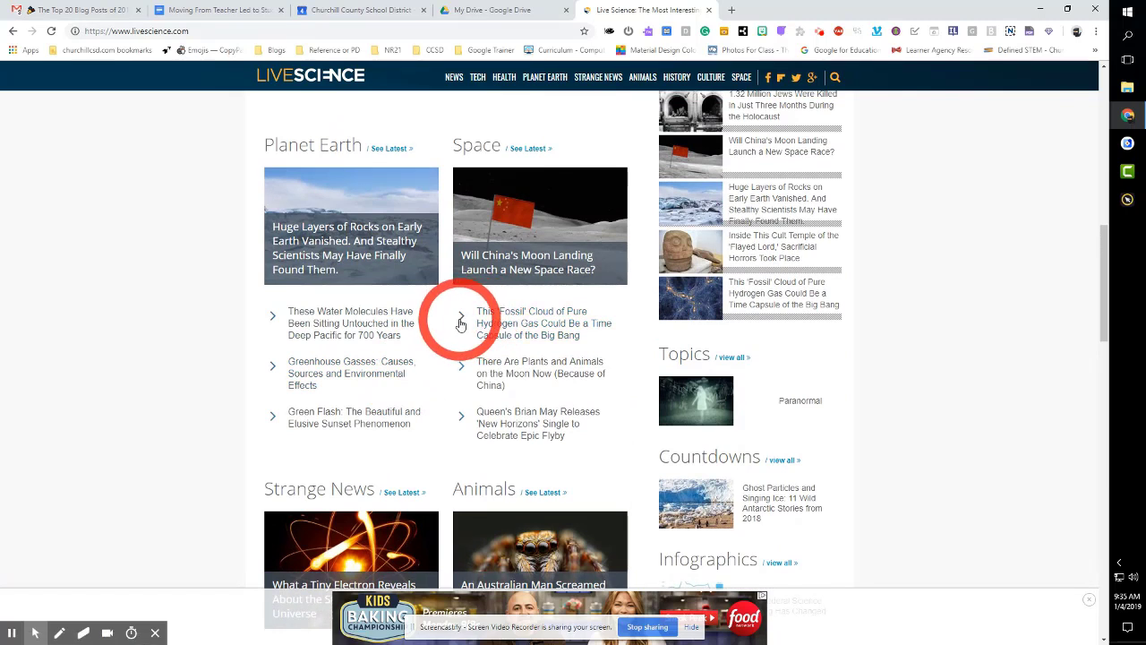
scroll("up", 3)
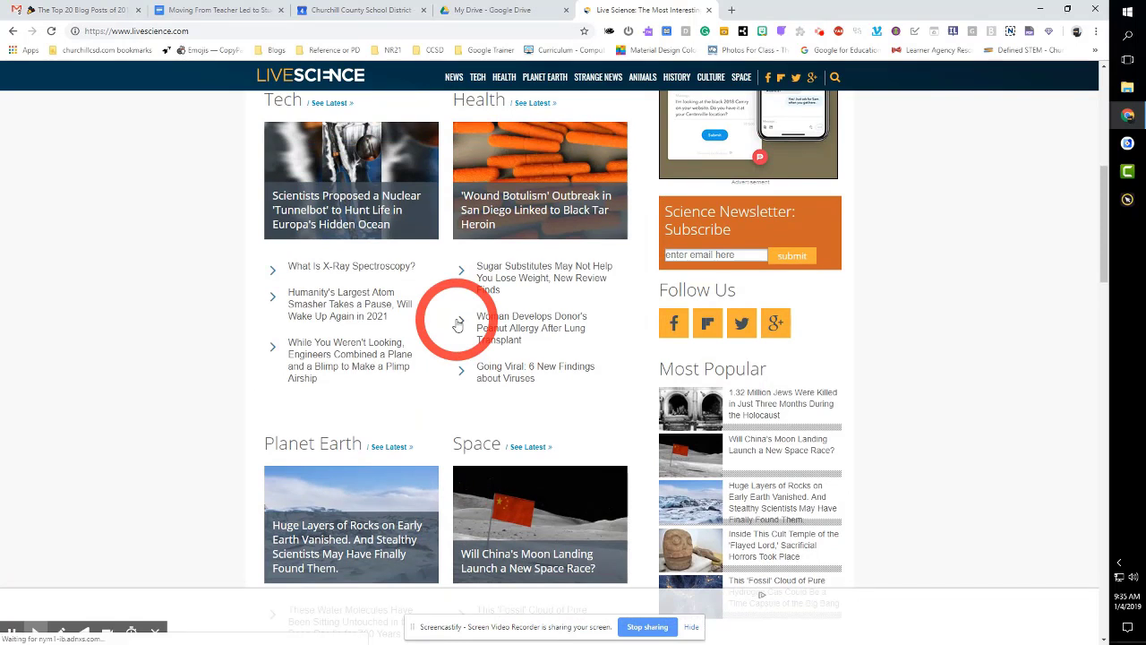
scroll("down", 3)
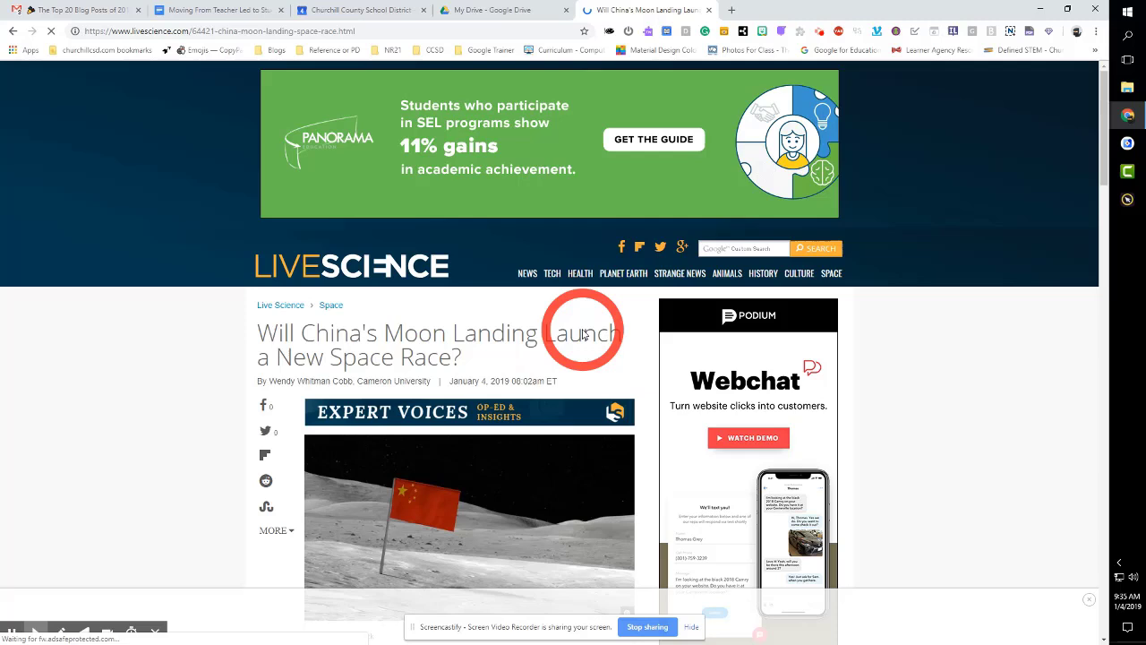
scroll("down", 3)
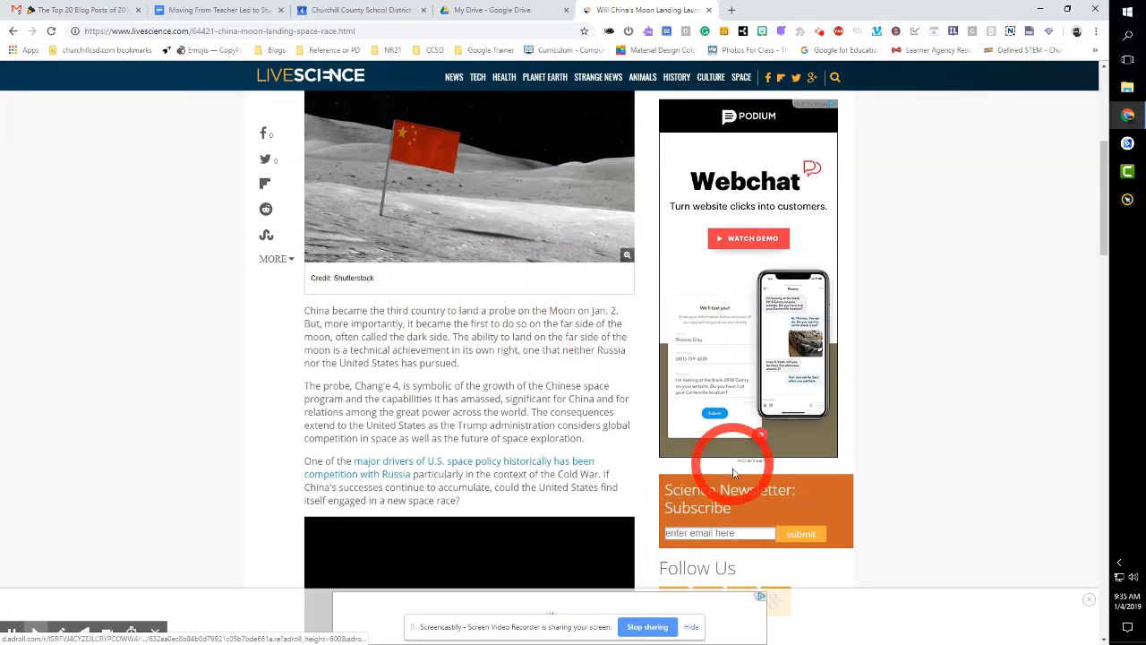
scroll("down", 3)
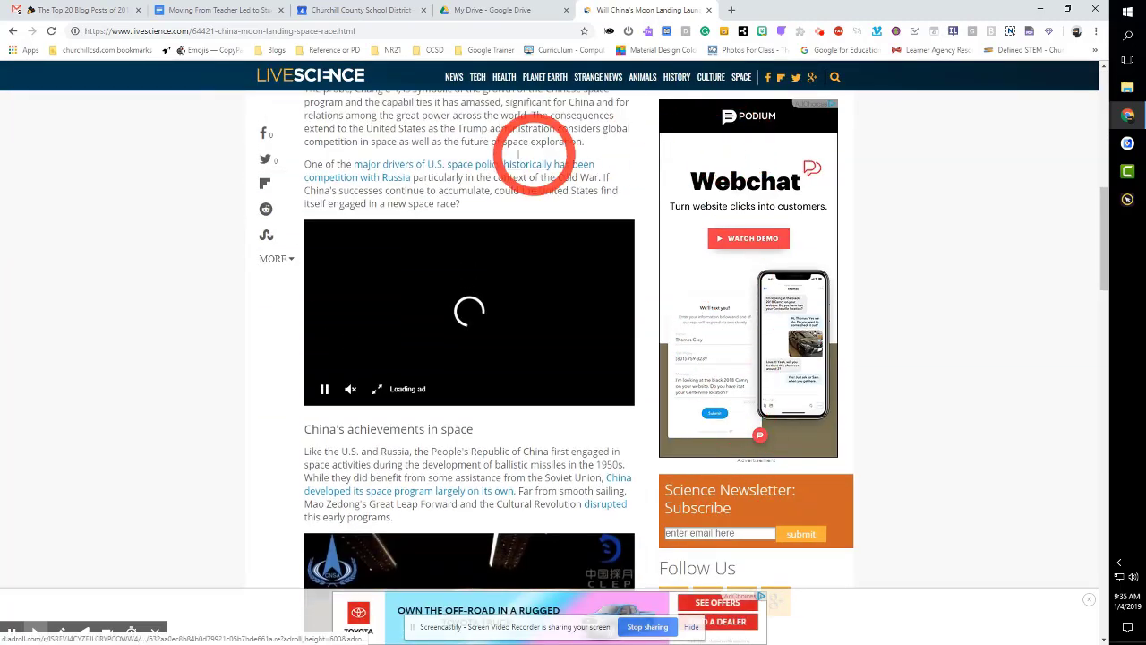
scroll("up", 3)
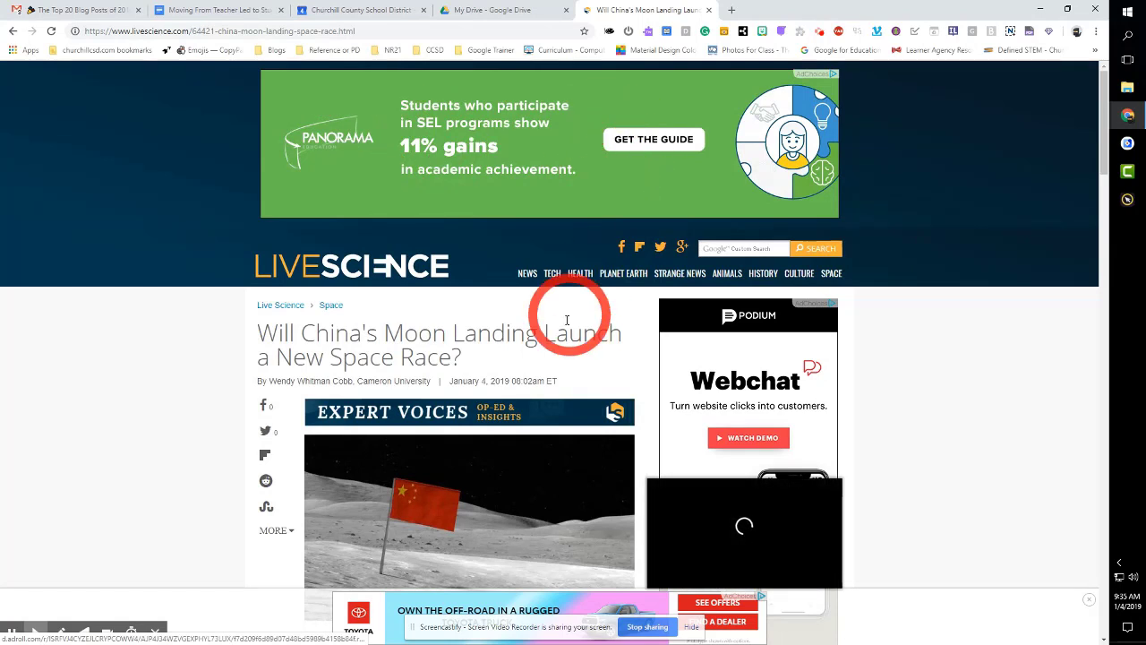
mouse_move(526, 410)
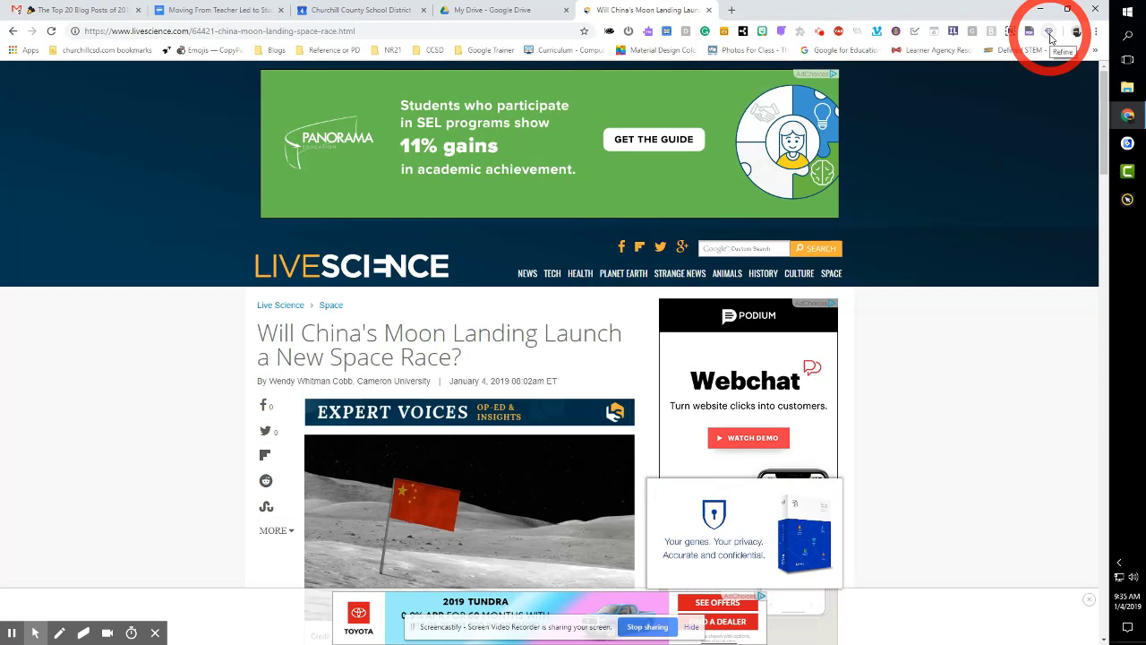
- Show the Moon-landing article in Insert Learning's clean reader view and skim it
left_click(1049, 32)
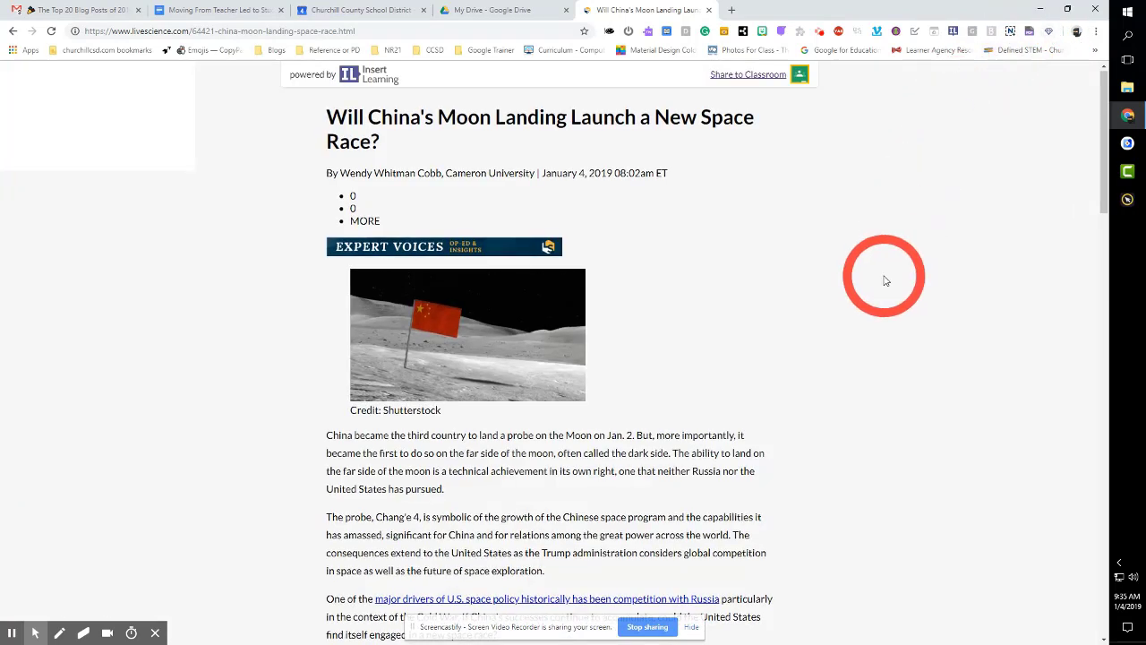
scroll("down", 3)
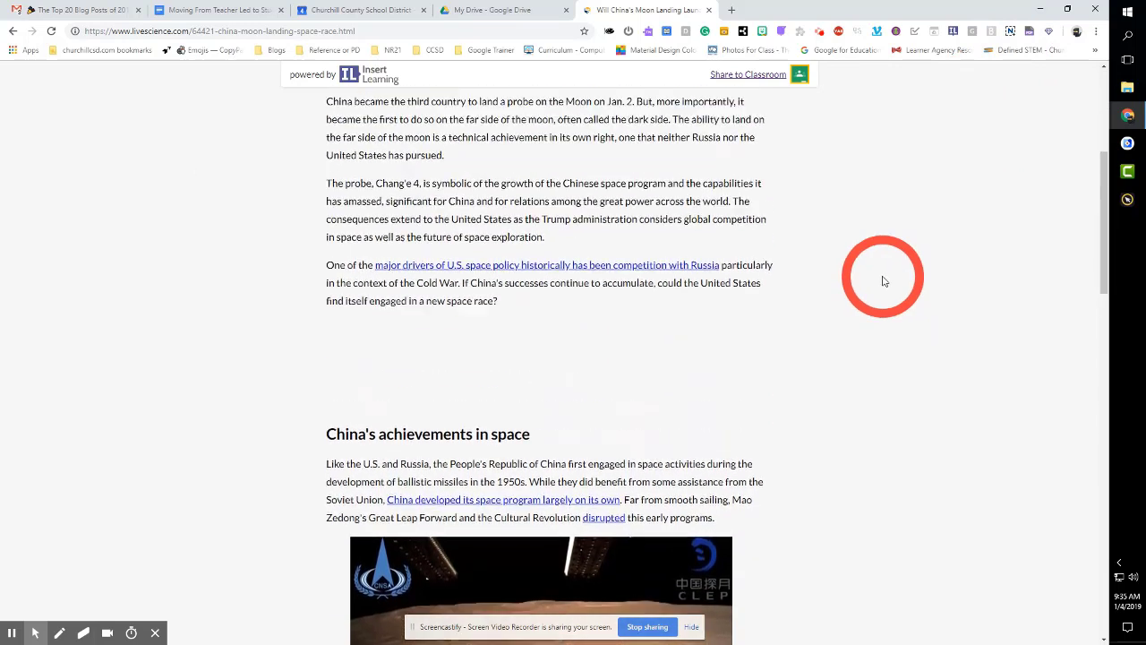
scroll("up", 3)
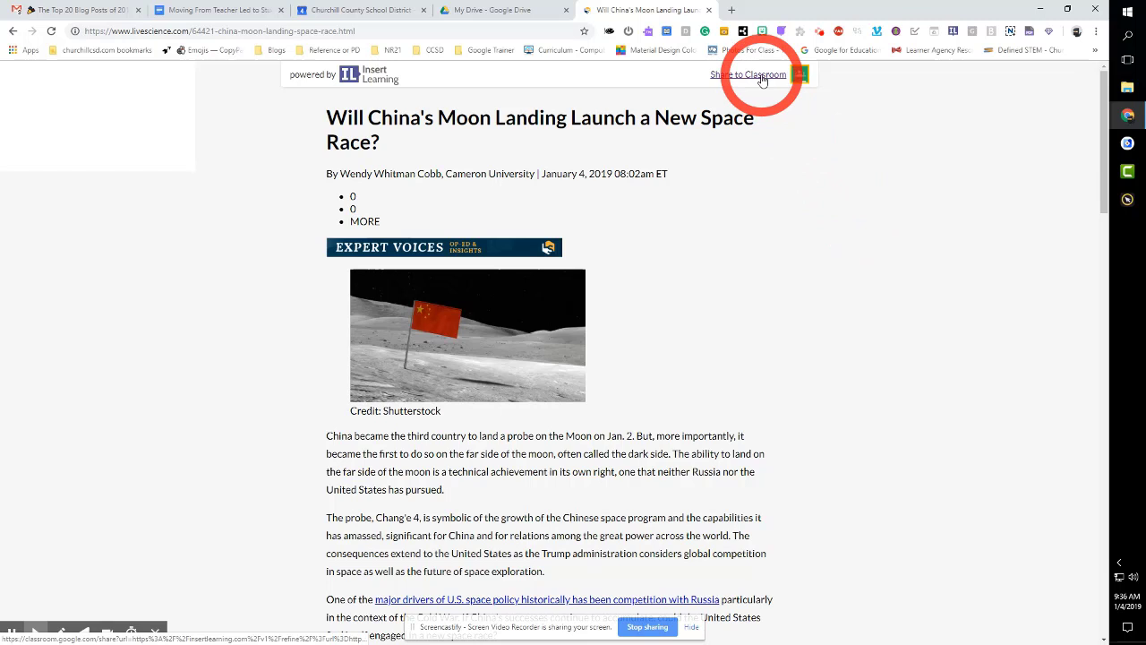
- Share the article to Google Classroom, selecting Nate's Practice Class
left_click(748, 75)
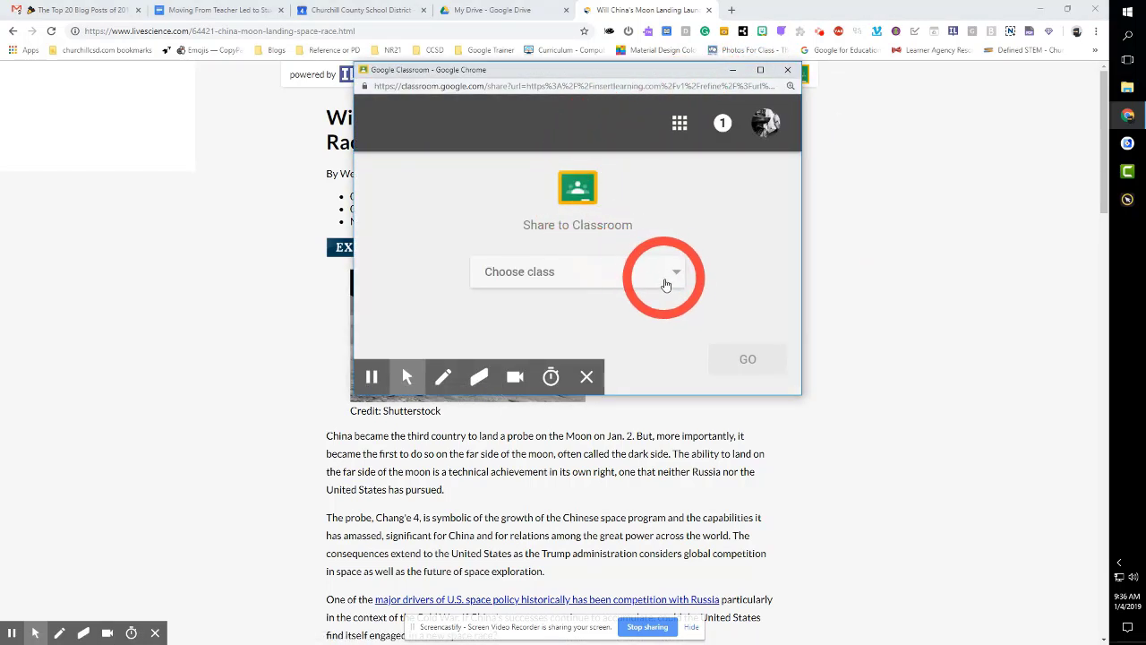
left_click(676, 273)
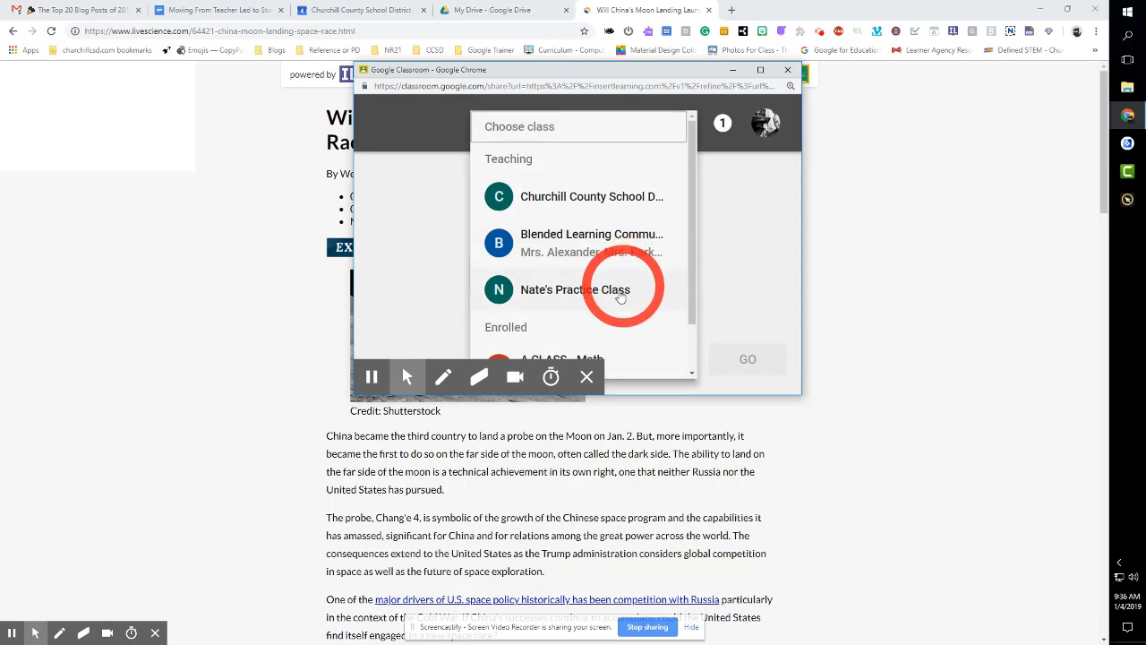
left_click(577, 290)
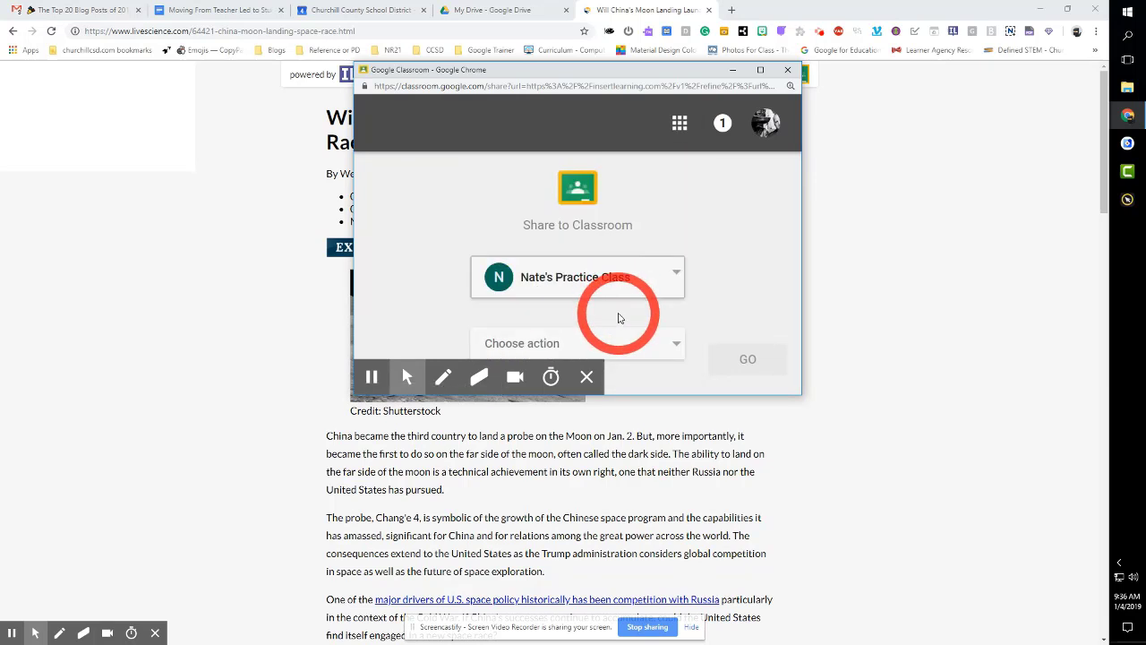
- Choose the 'Ask question' post type and continue to the question form
left_click(577, 344)
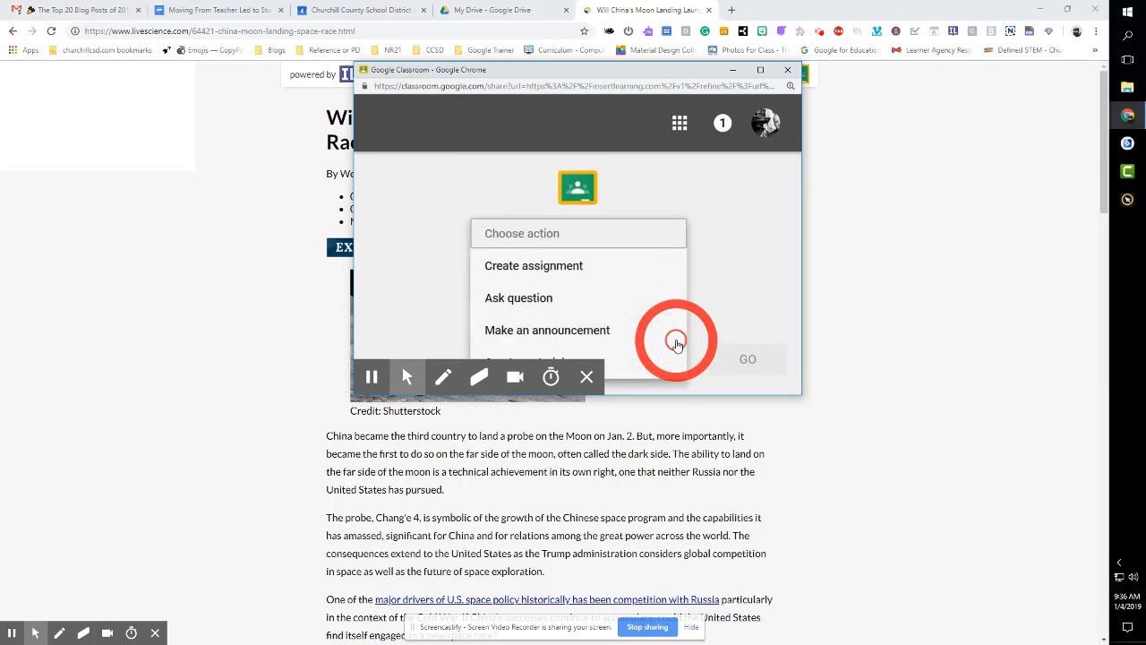
mouse_move(546, 304)
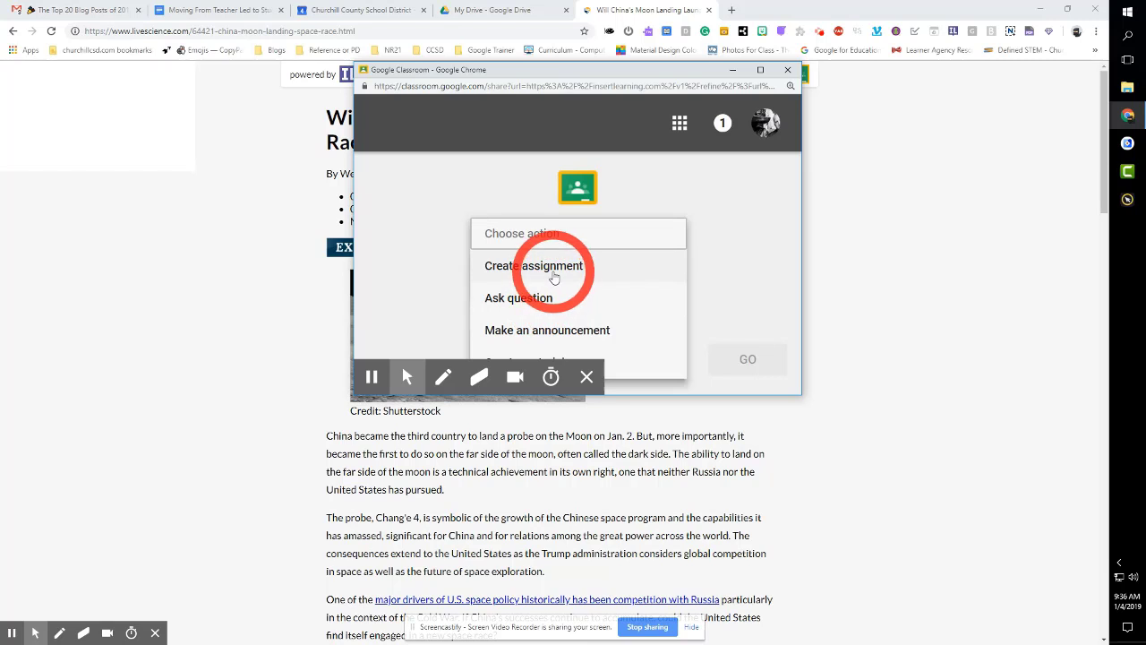
mouse_move(591, 344)
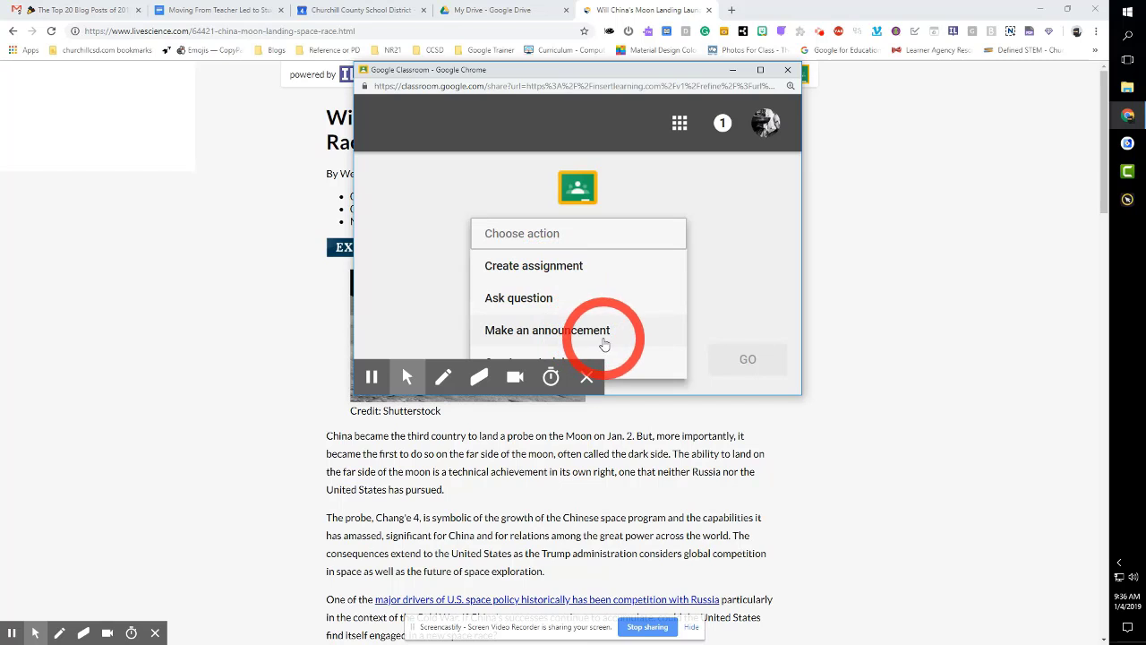
mouse_move(552, 280)
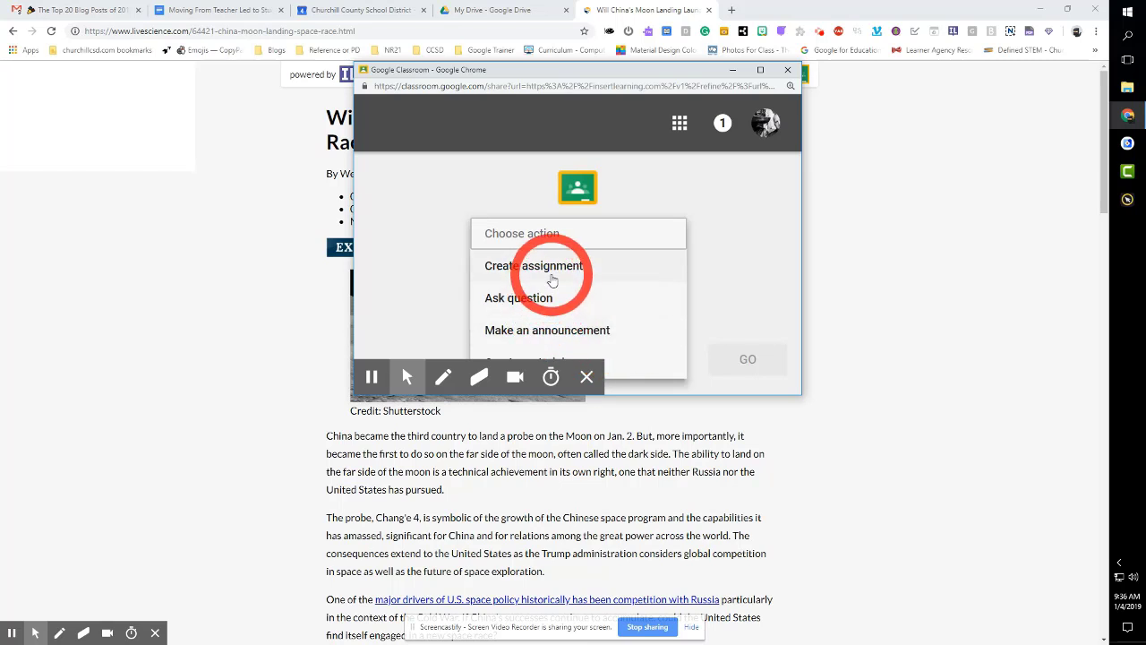
left_click(517, 297)
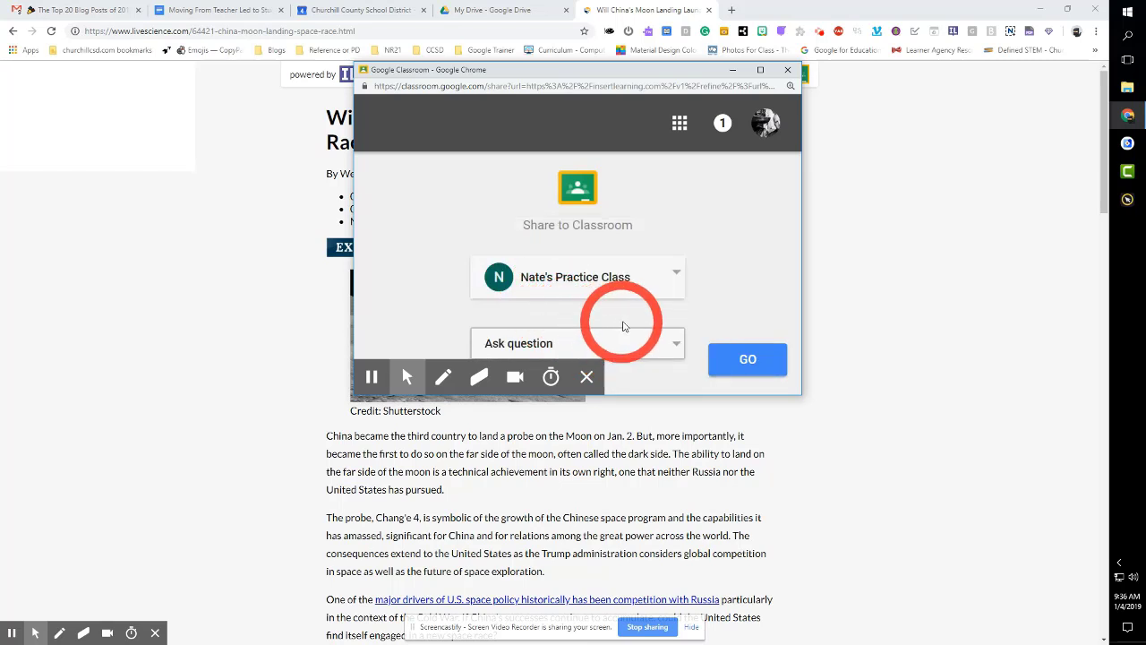
left_click(748, 358)
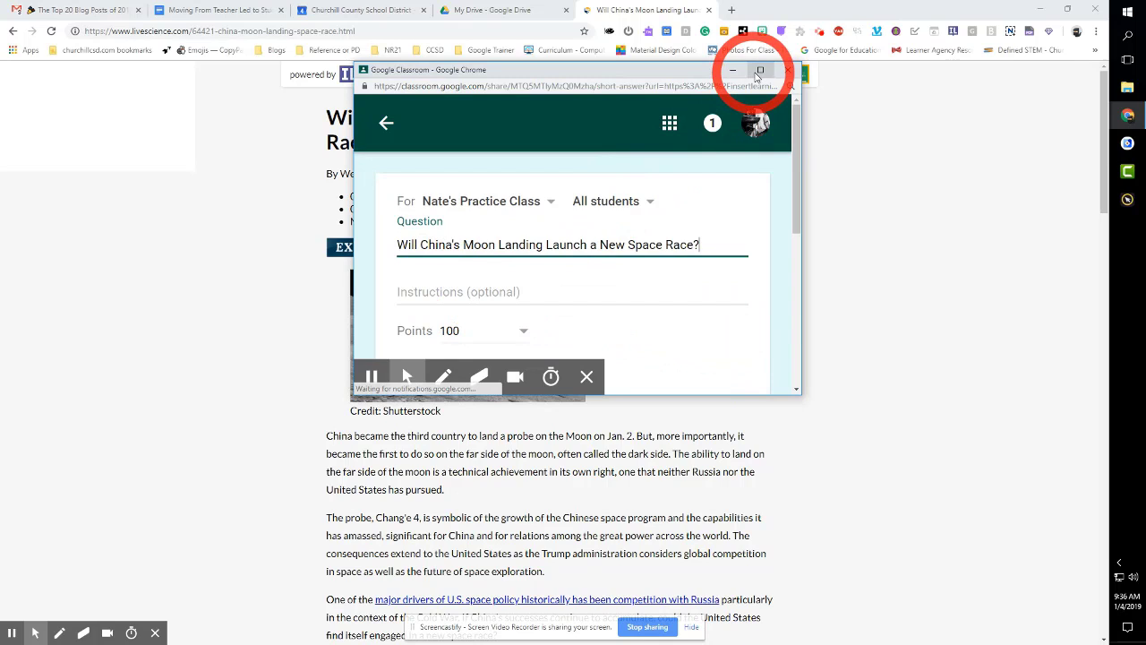
- Write instructions 'Hey are we cool enough to keep up? Let me know' in the maximized question form
left_click(759, 72)
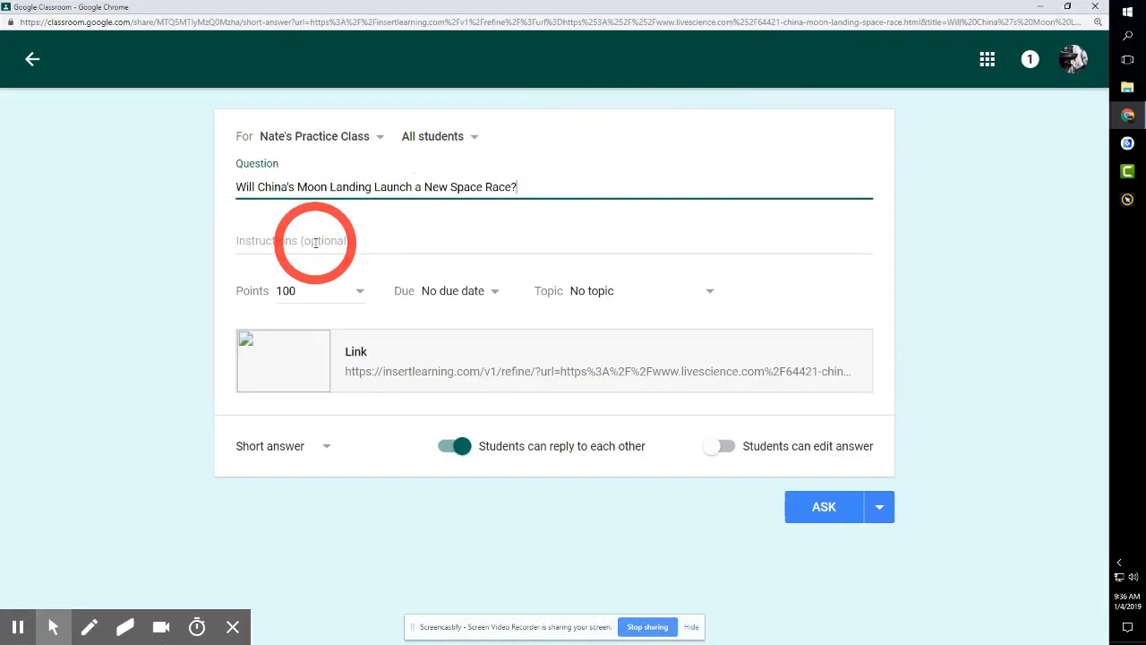
type("Hey")
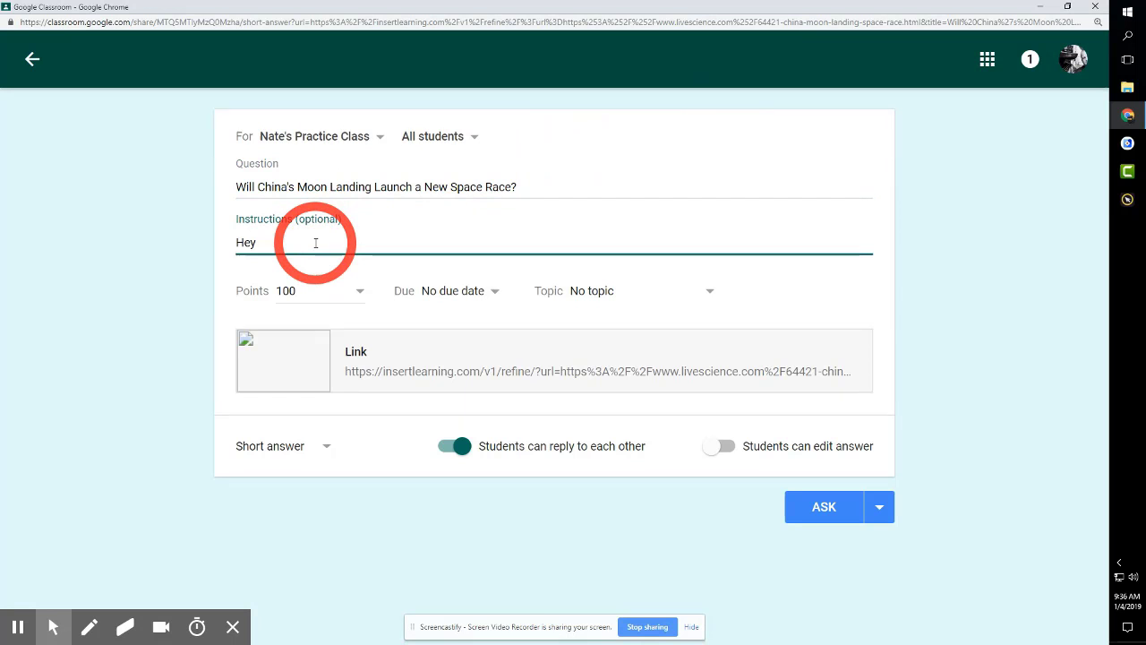
type("are we")
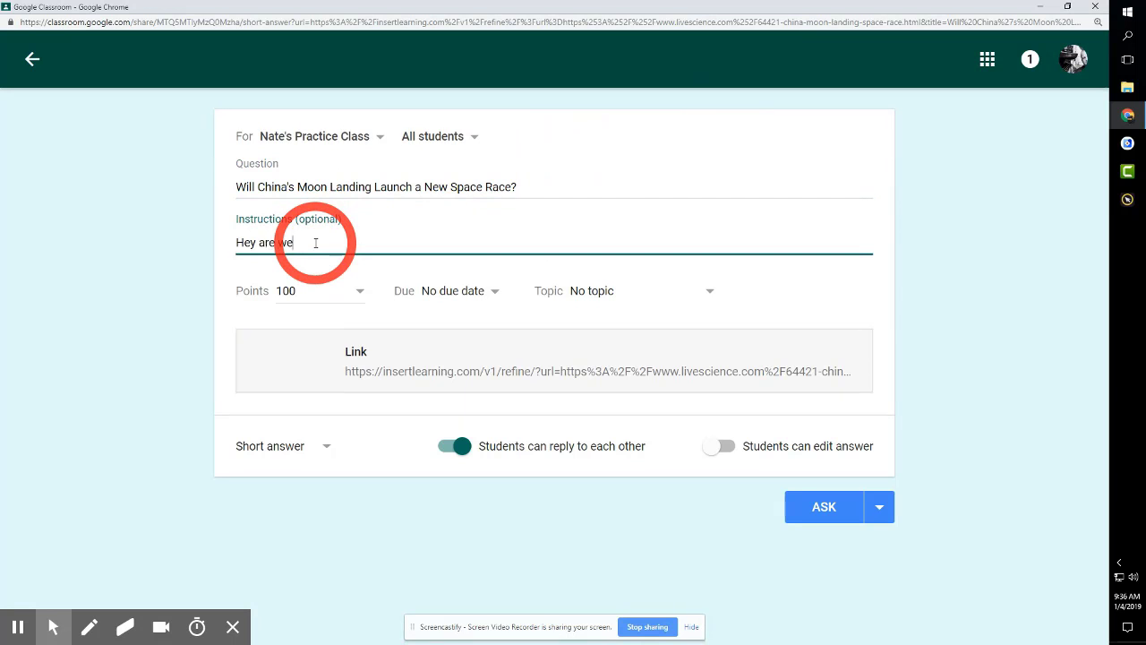
type("cool enough to keep")
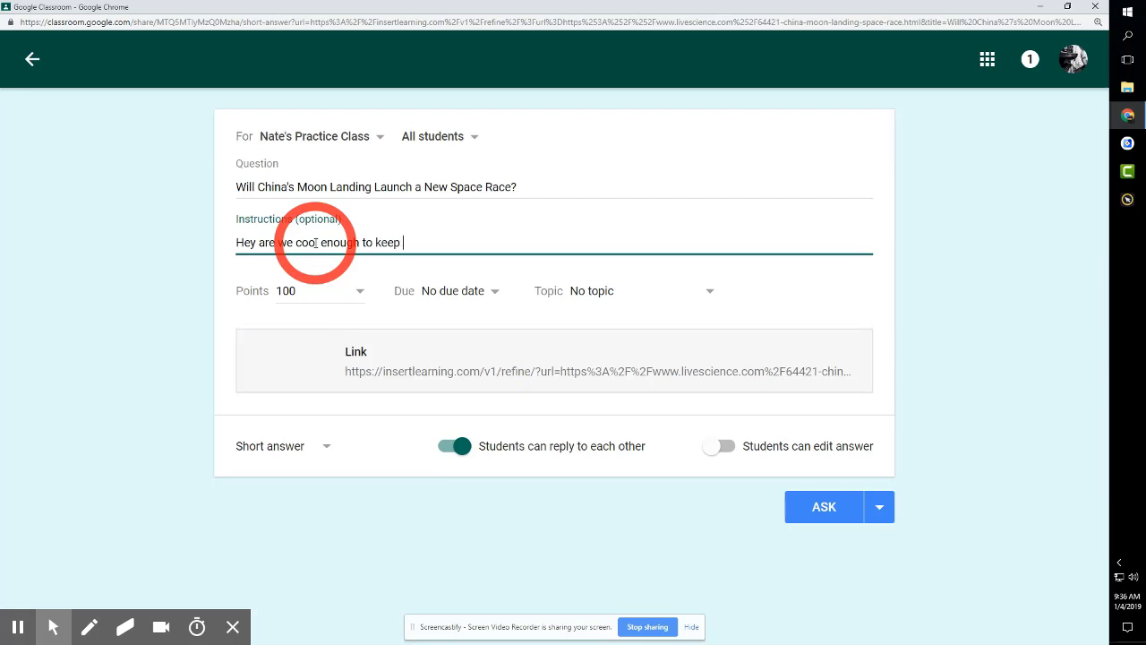
type("up?")
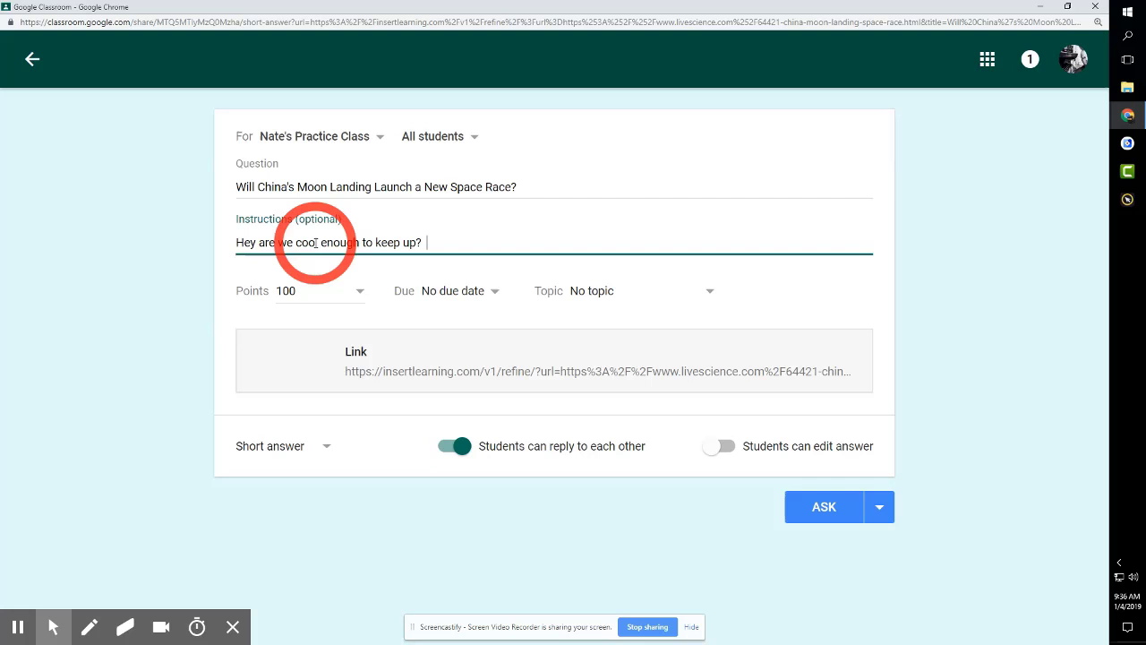
type("Let me know your opinion.")
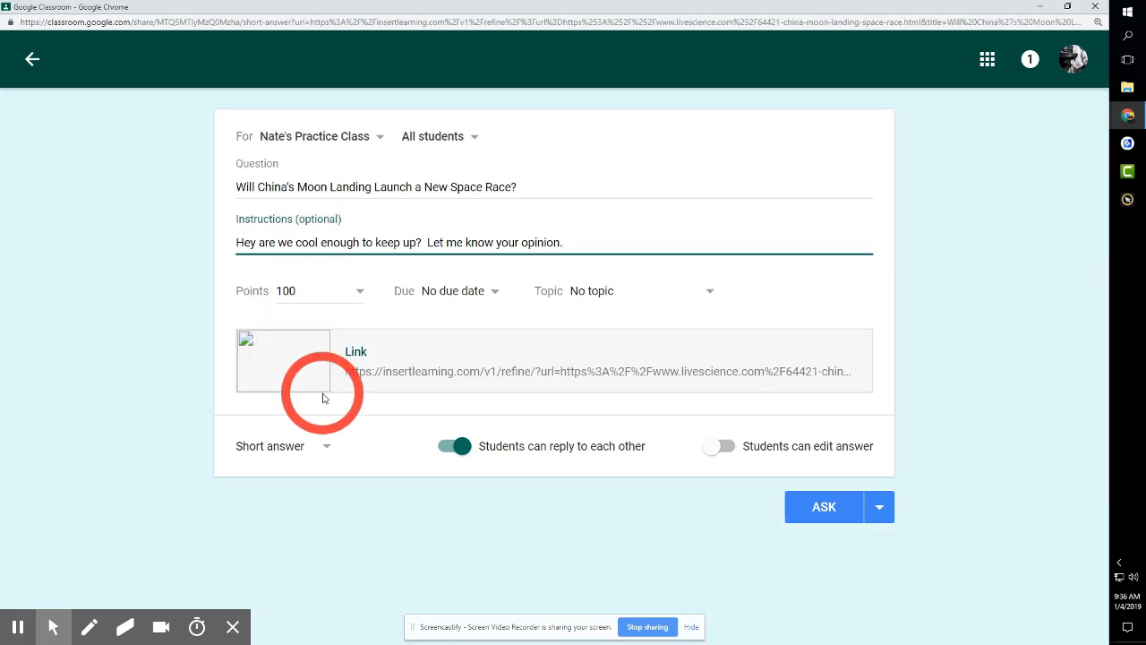
mouse_move(338, 458)
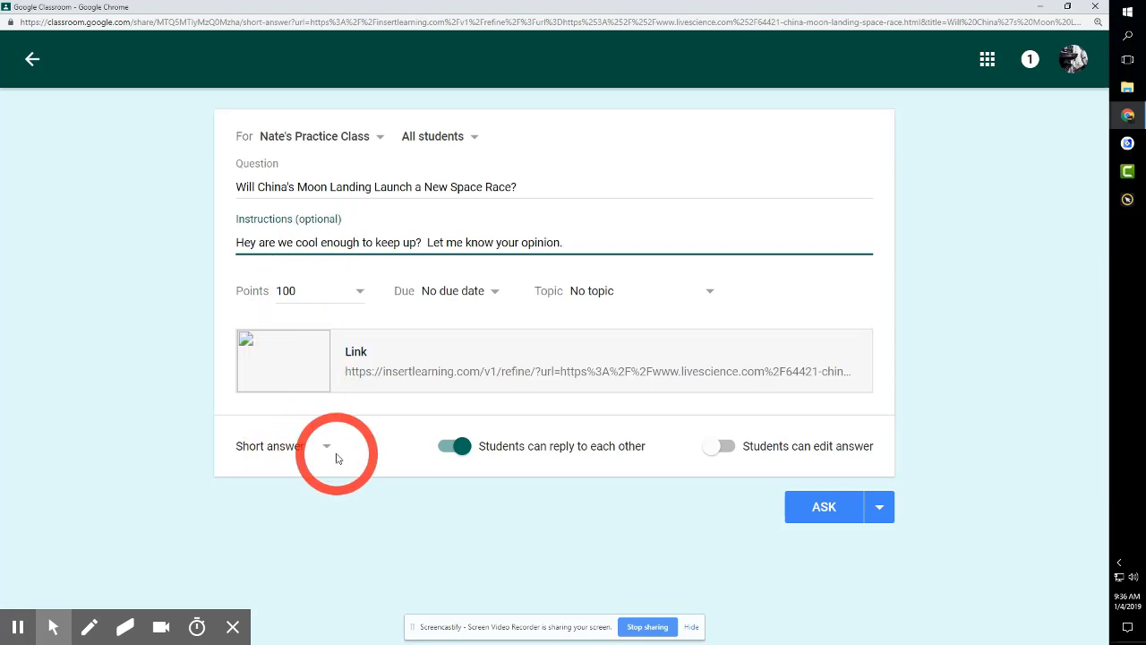
left_click(326, 446)
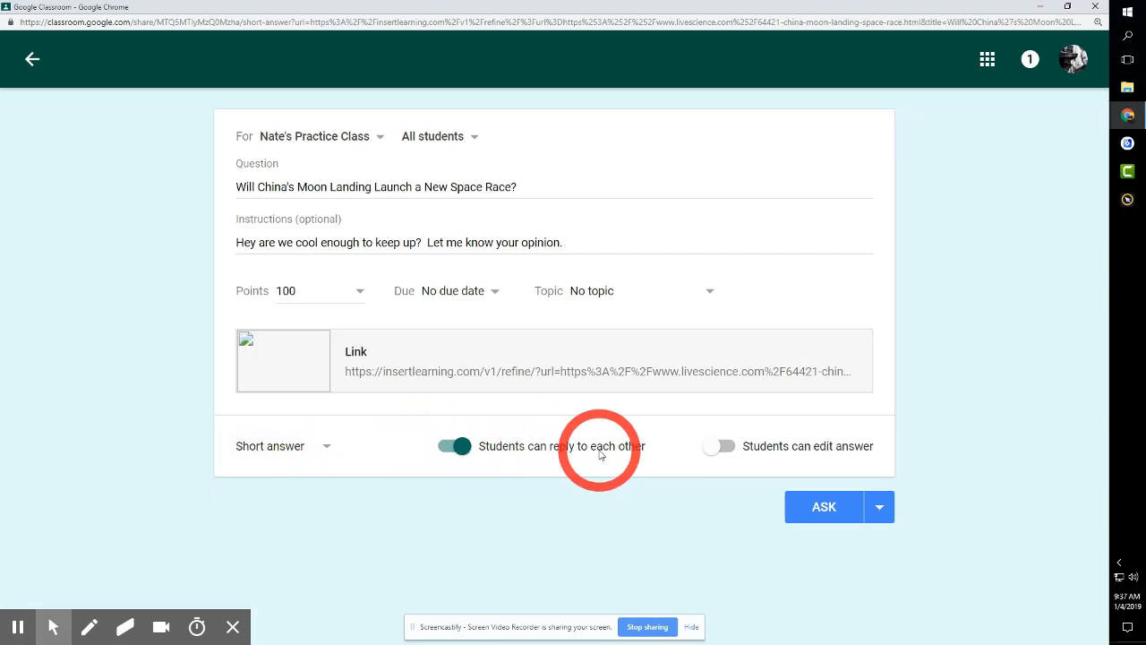
mouse_move(645, 457)
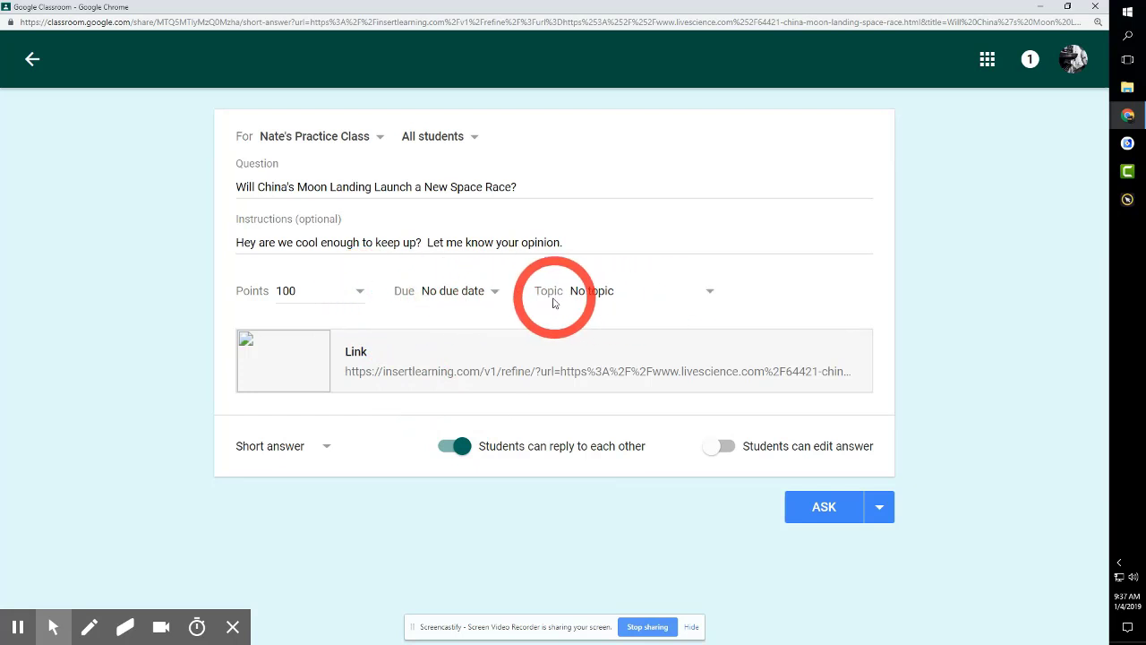
mouse_move(576, 444)
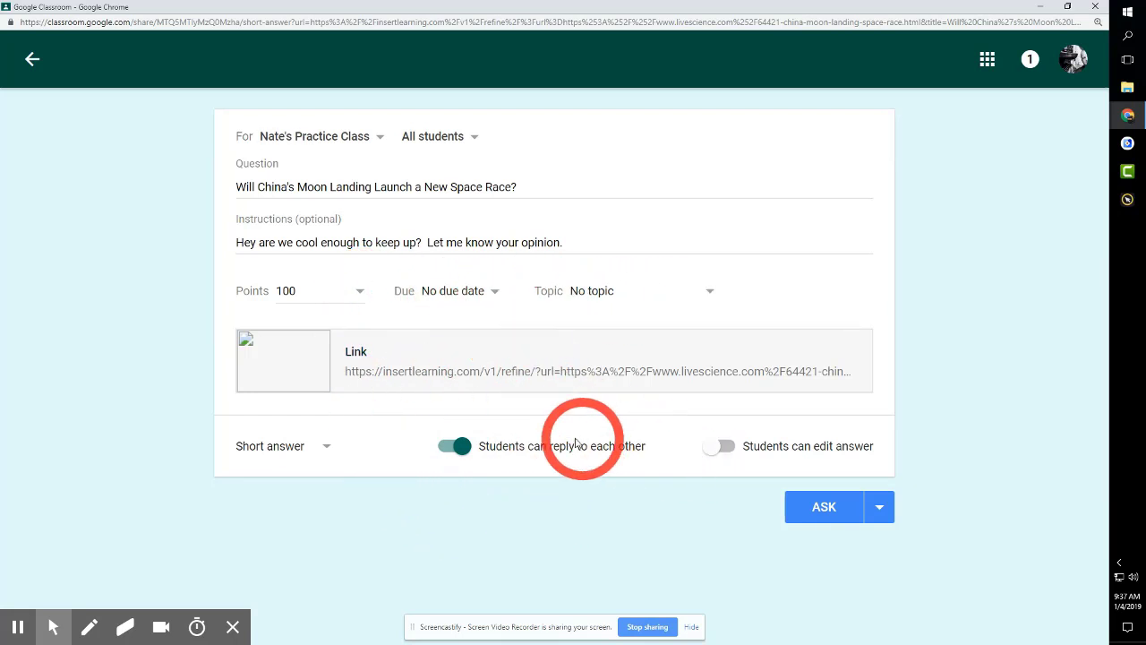
- Post the question to the class with ASK
left_click(822, 505)
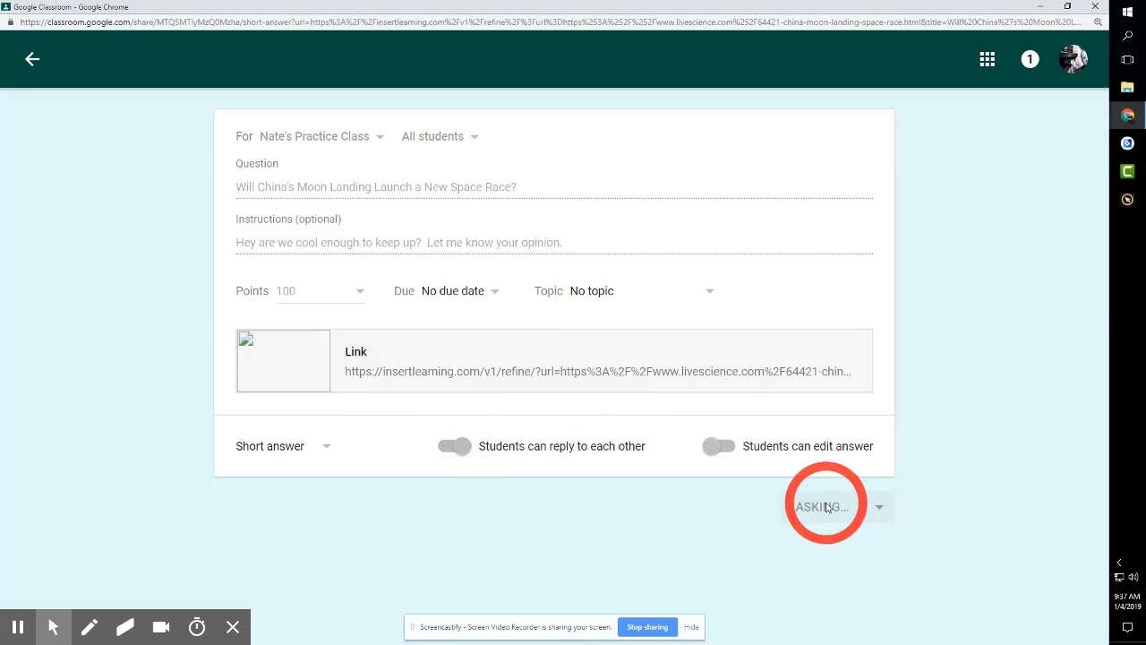
- Confirm the question posted and close the Classroom window, returning to the article
left_click(821, 505)
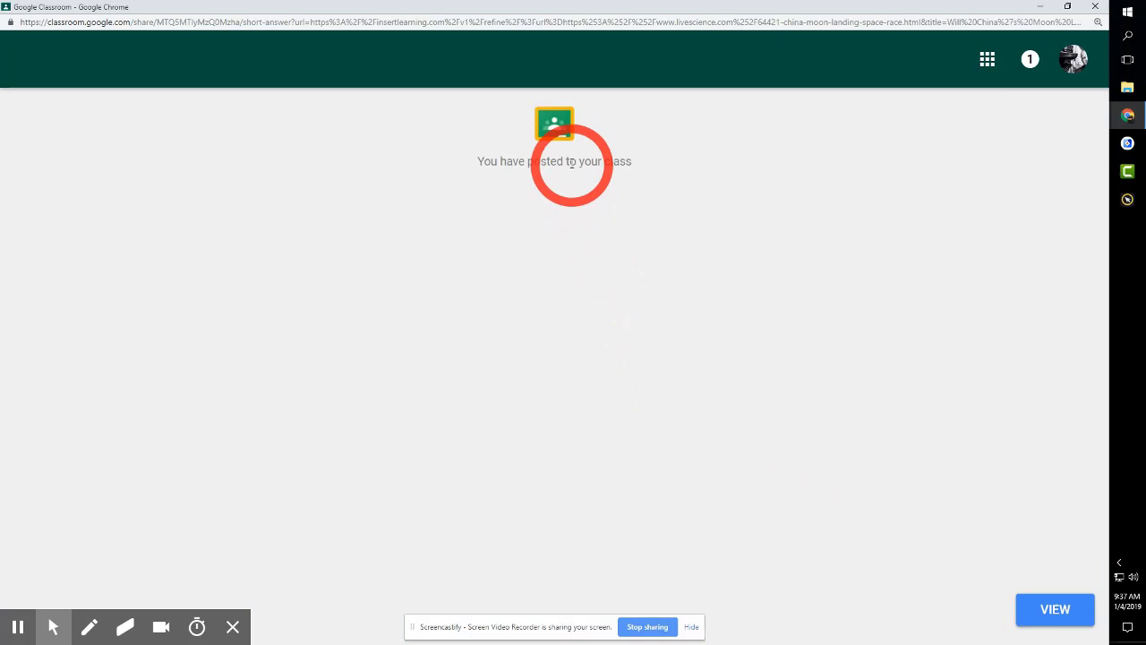
left_click(644, 11)
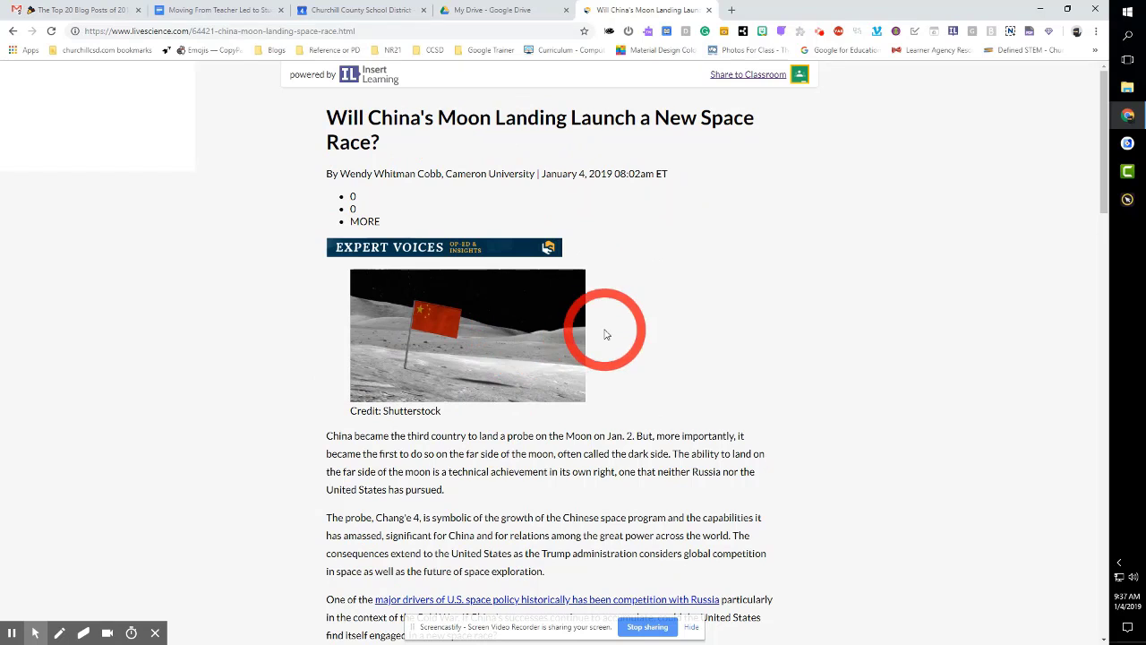
mouse_move(716, 308)
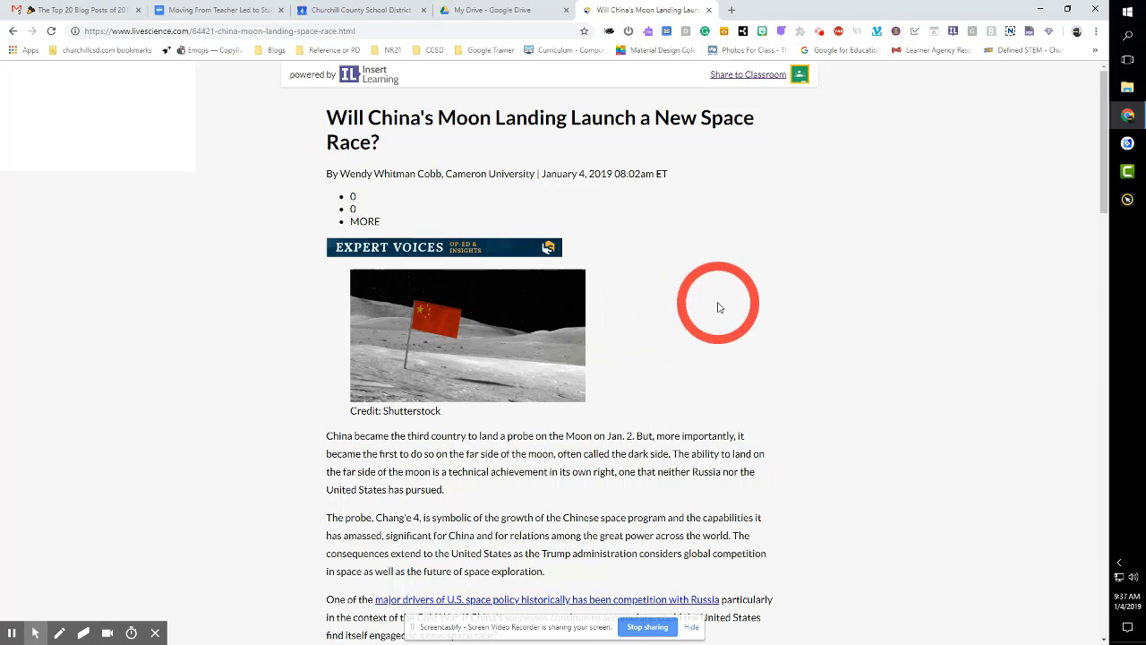
mouse_move(815, 555)
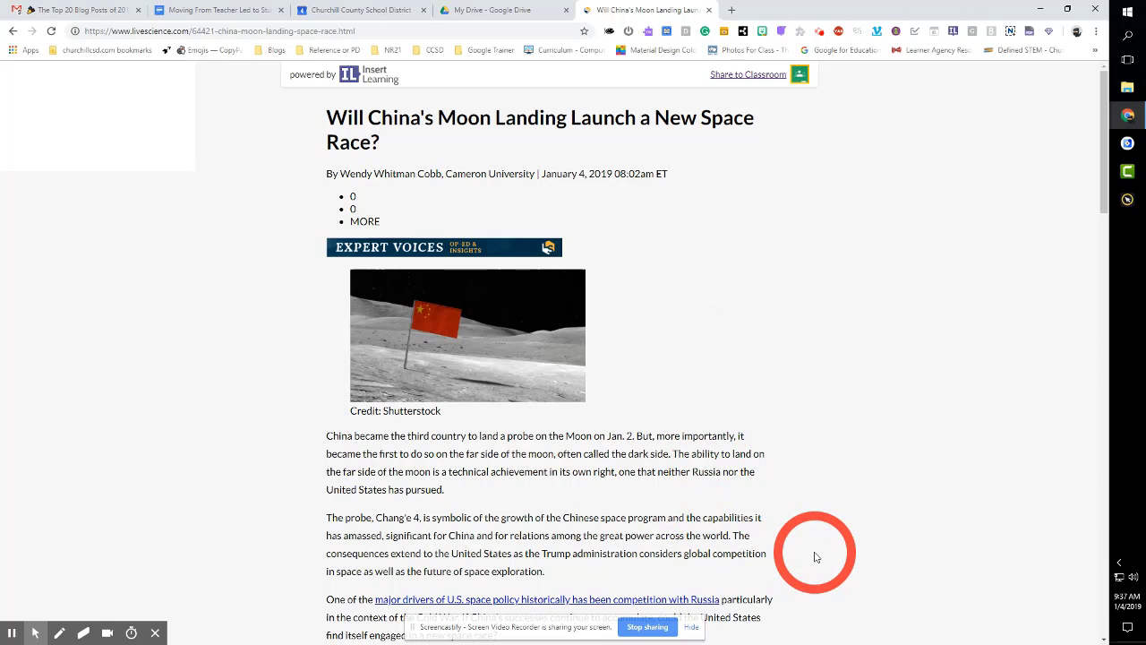